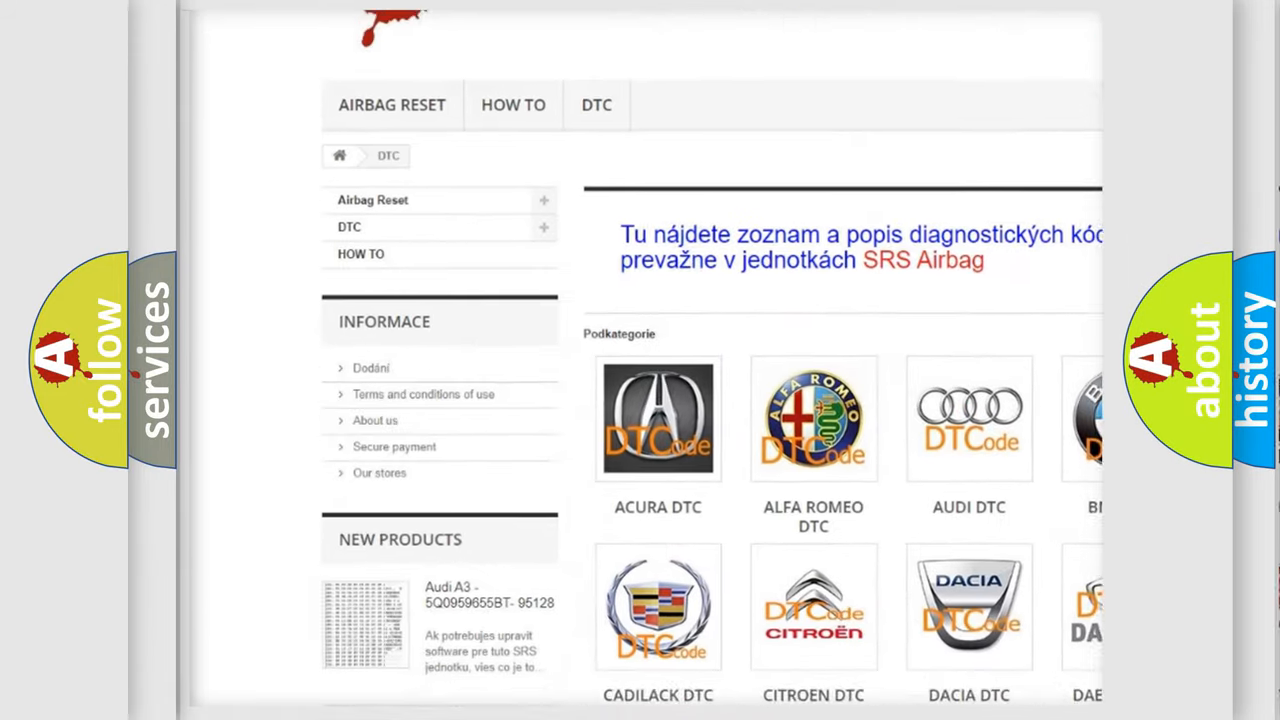
scroll("down", 3)
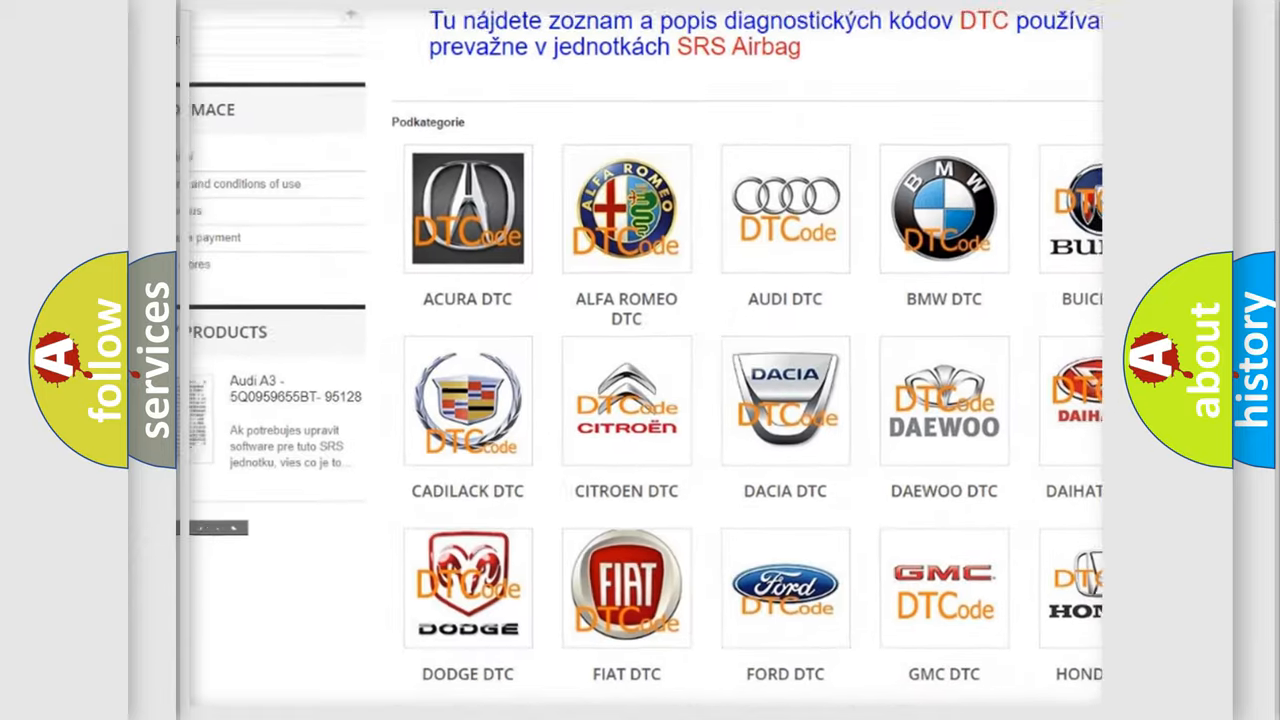